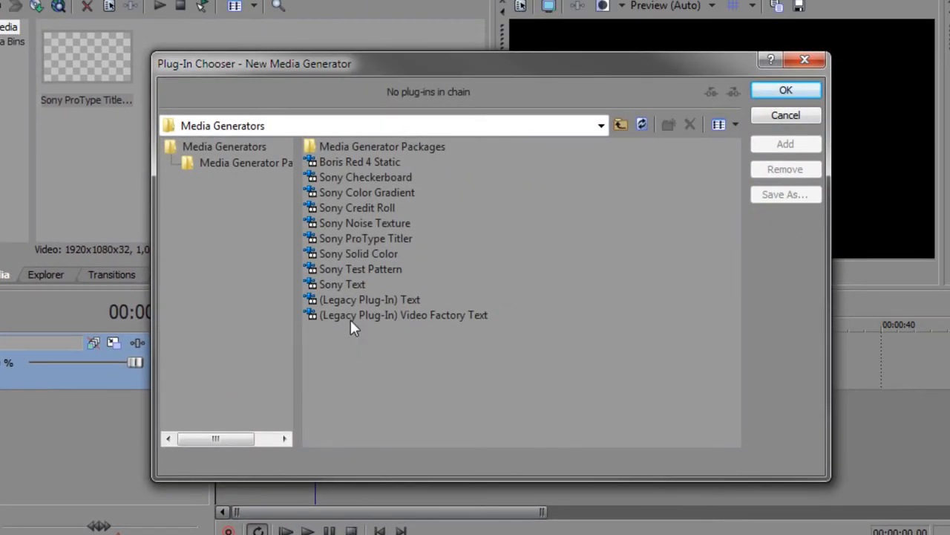
- Choose Sony ProType Titler in the Plug-In Chooser and confirm it
click(366, 238)
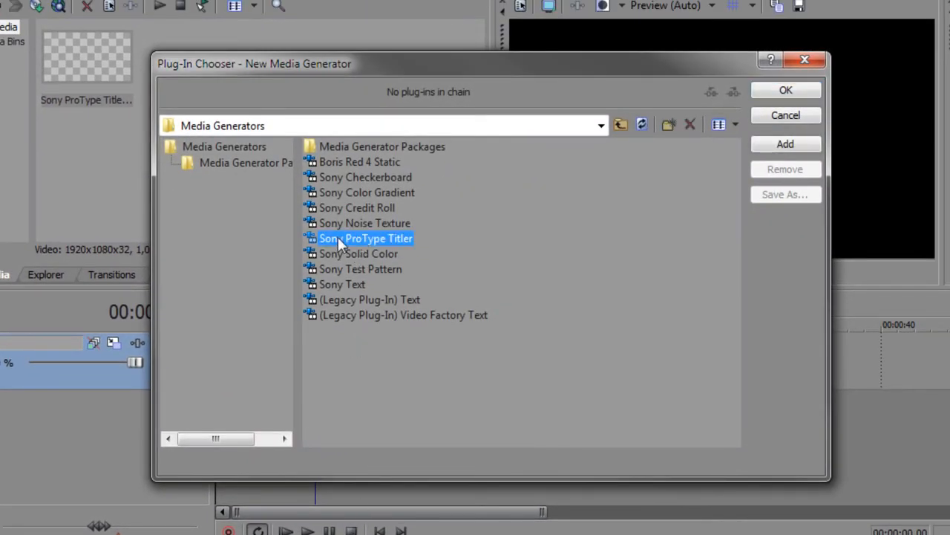
click(785, 90)
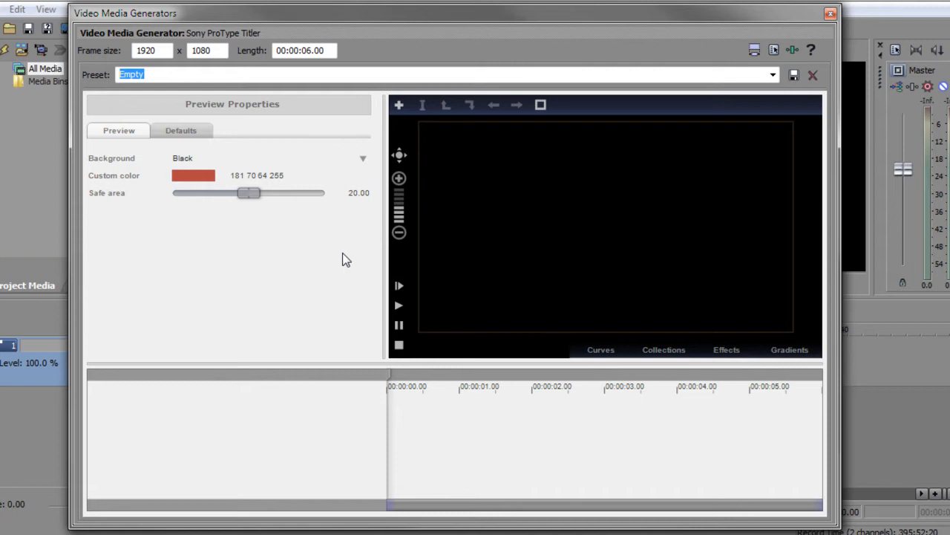
mouse_move(398, 104)
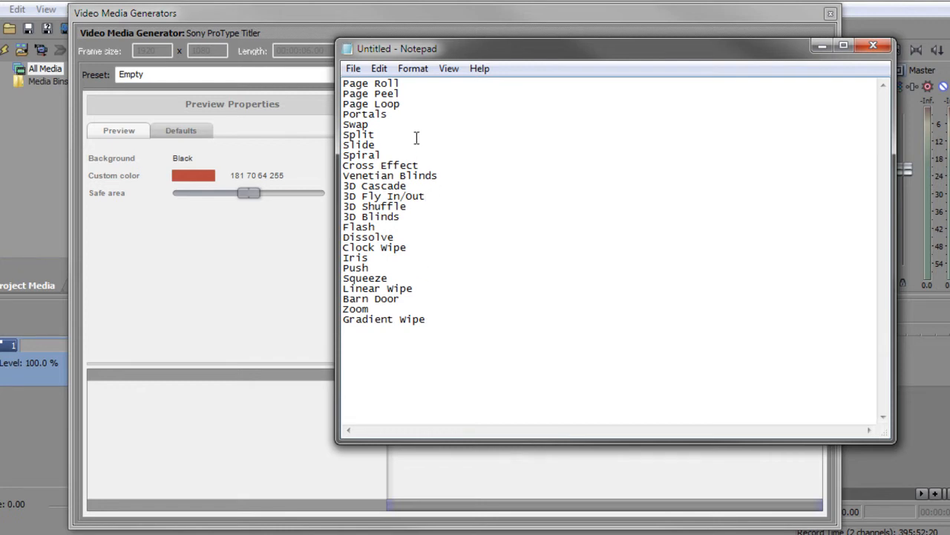
- Select the transition names ending with 3D Fly In/Out and copy them
drag(343, 134, 428, 196)
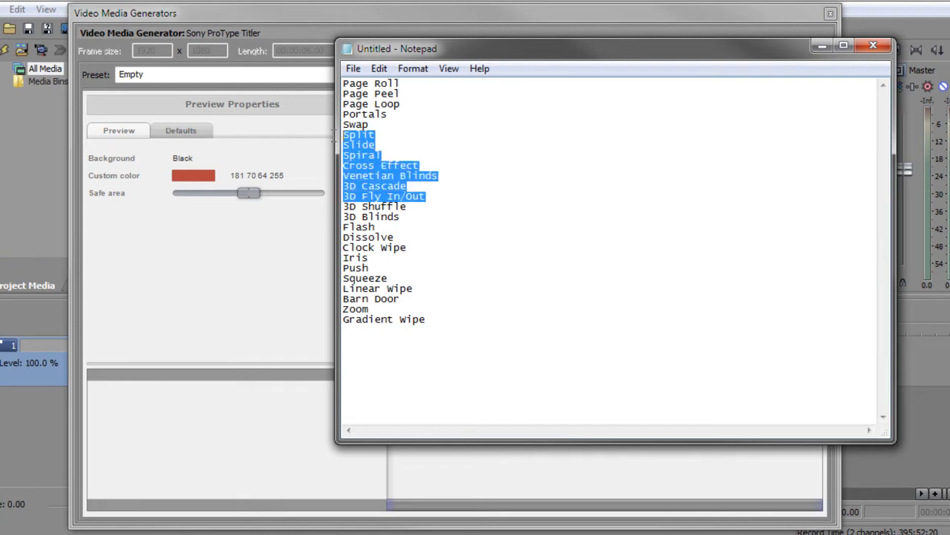
key(ctrl+c)
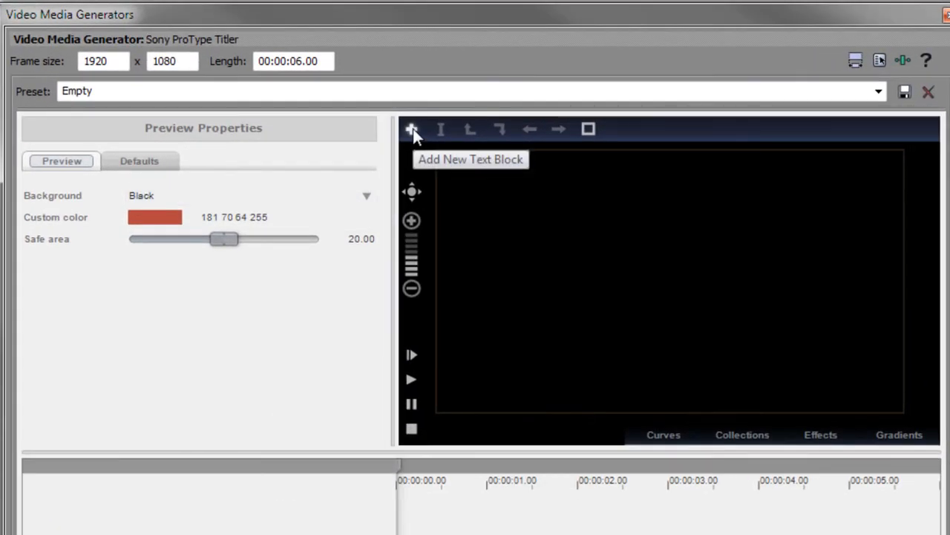
- Add a new text block and select its Sample Text for replacement with the copied names
click(411, 127)
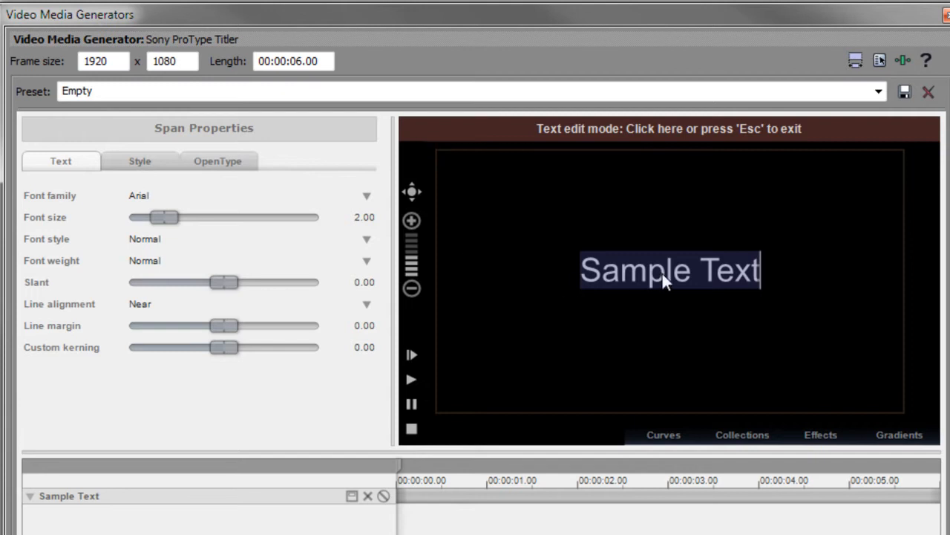
double_click(364, 217)
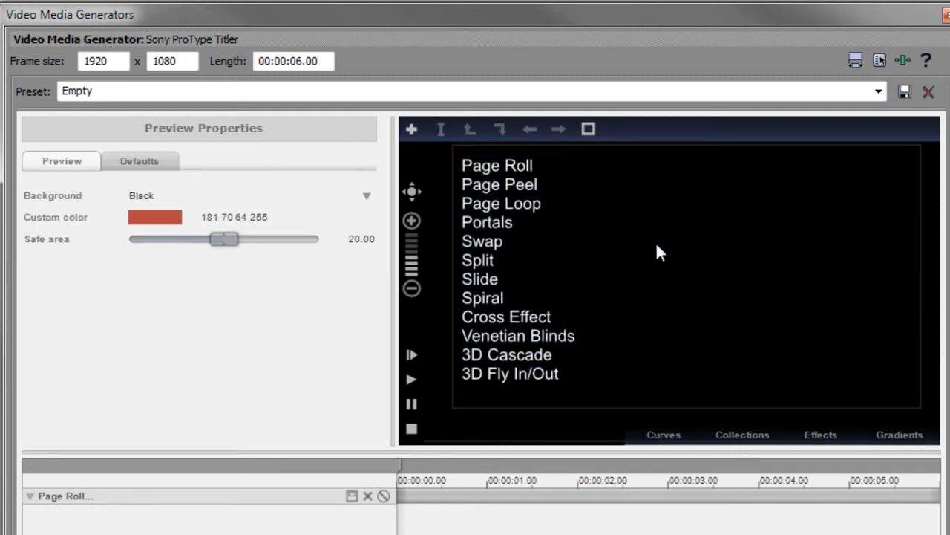
mouse_move(531, 380)
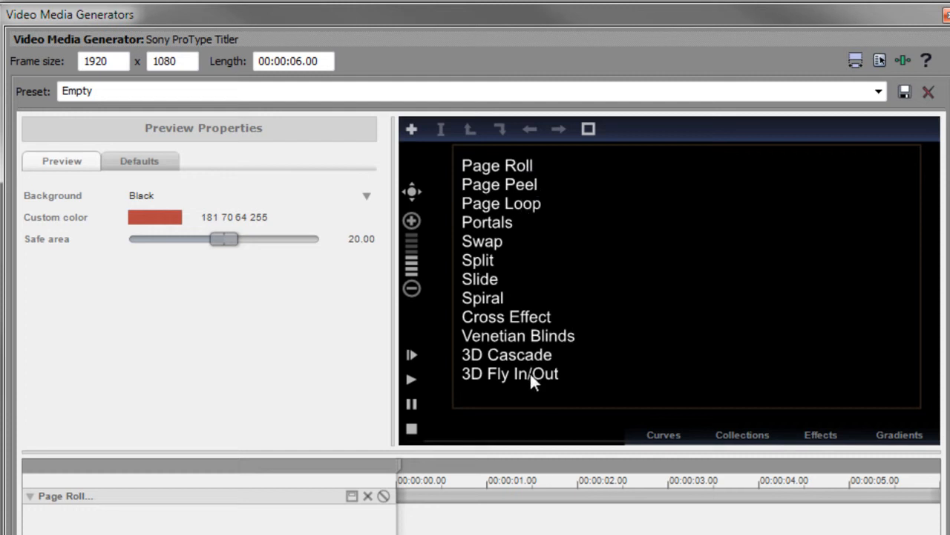
mouse_move(476, 299)
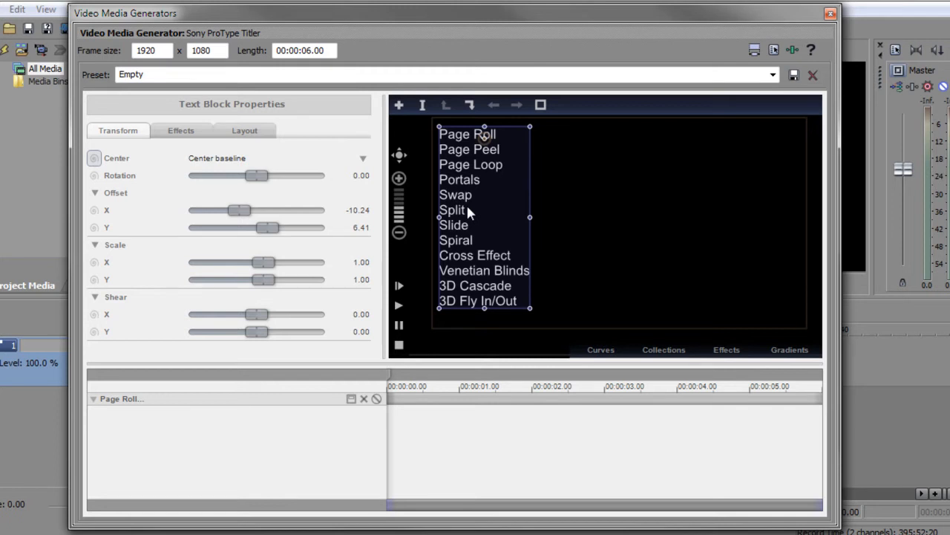
mouse_move(469, 279)
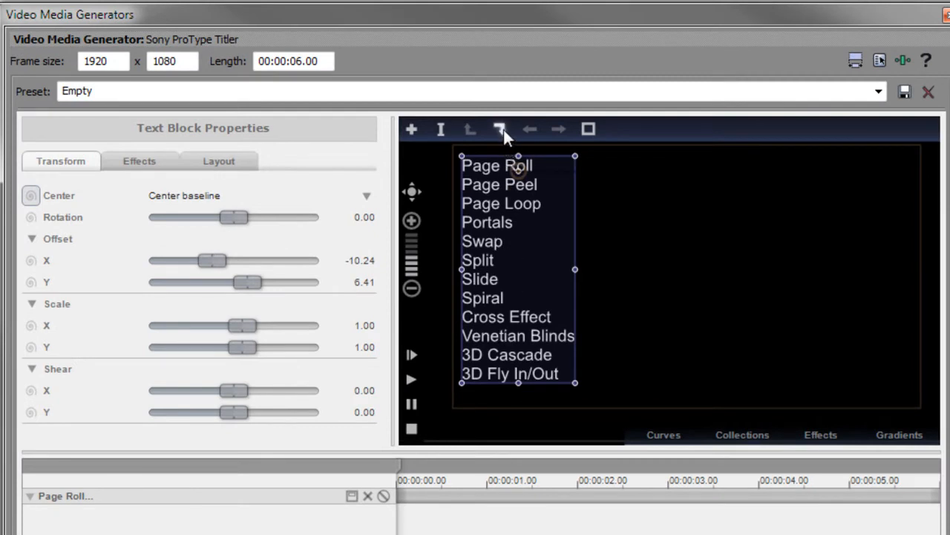
mouse_move(499, 127)
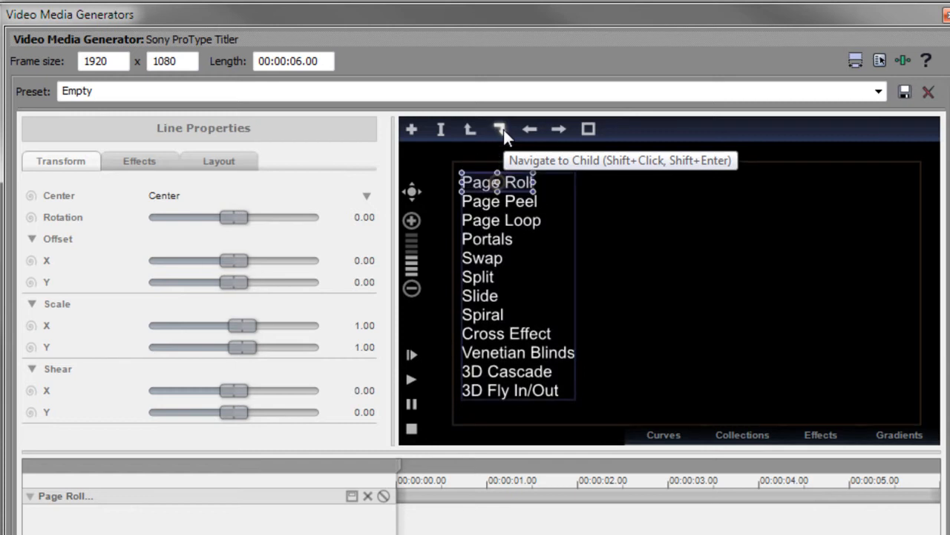
mouse_move(542, 206)
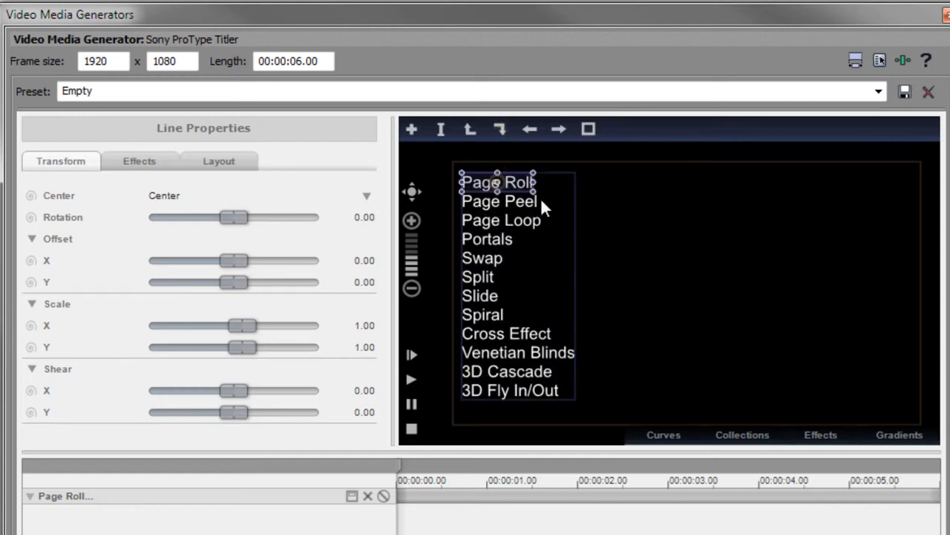
mouse_move(501, 129)
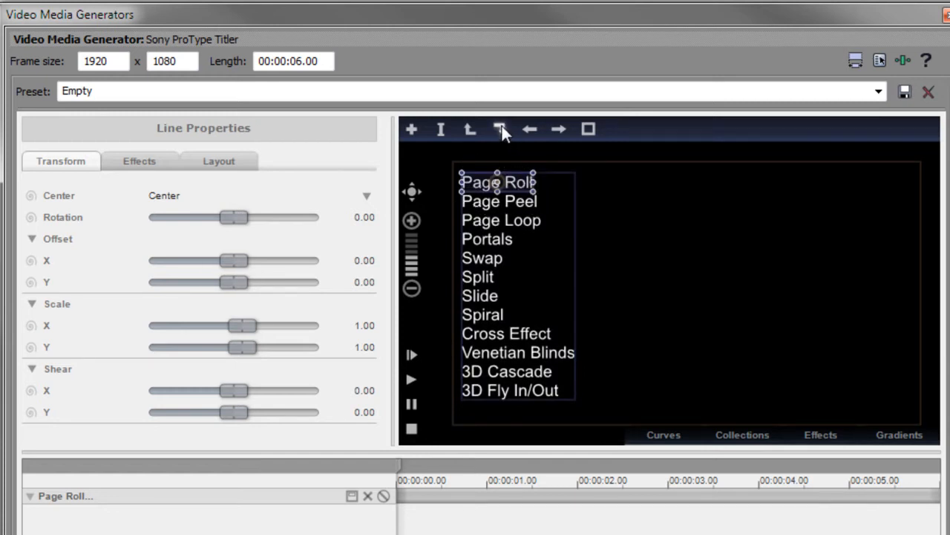
- Step into the word level, back up to the Page Roll line, and show its Effects settings
click(500, 128)
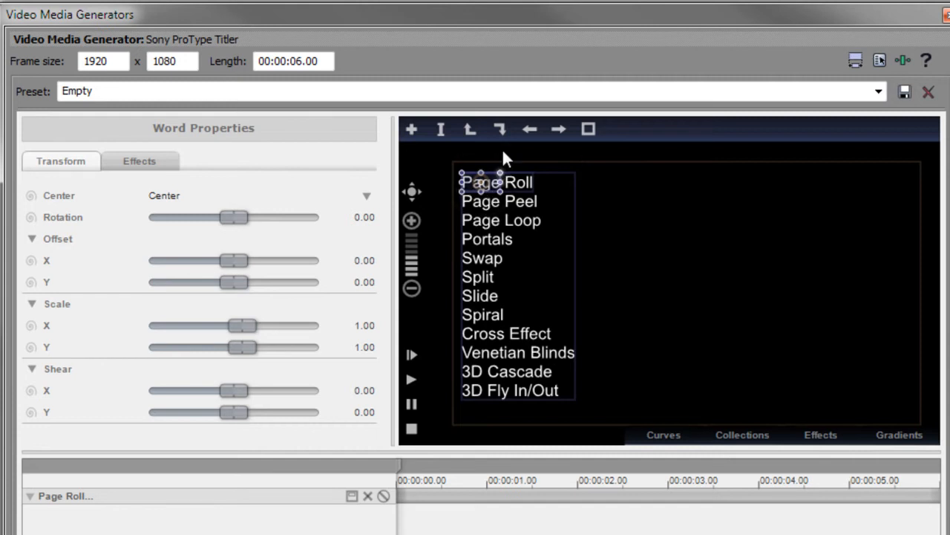
click(496, 181)
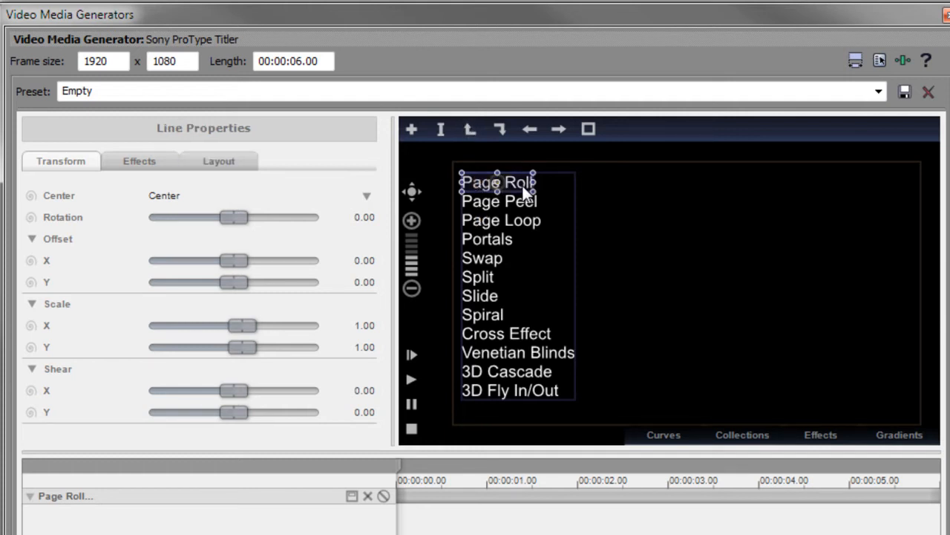
click(140, 160)
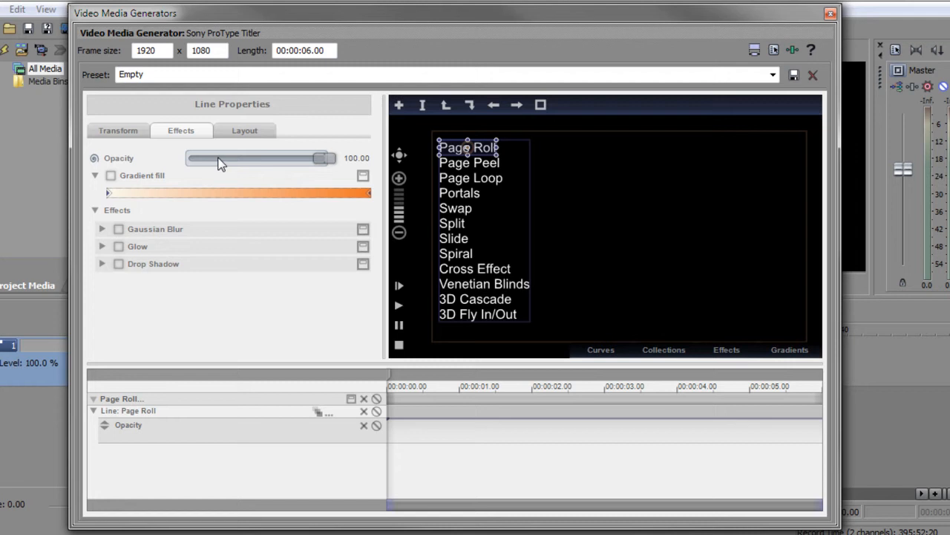
- Keyframe Page Roll's opacity at 0, then 100 a few frames later, then down to 45
drag(324, 158, 199, 158)
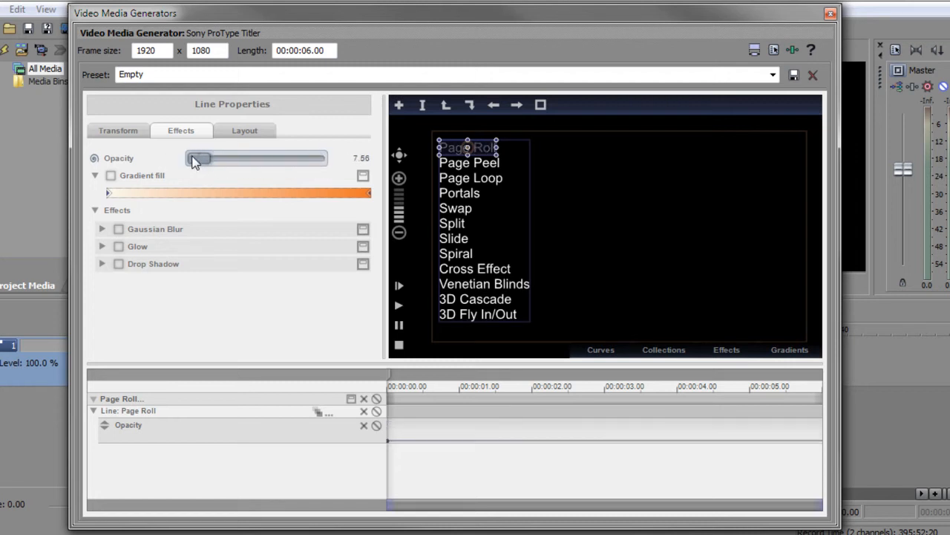
drag(199, 158, 190, 158)
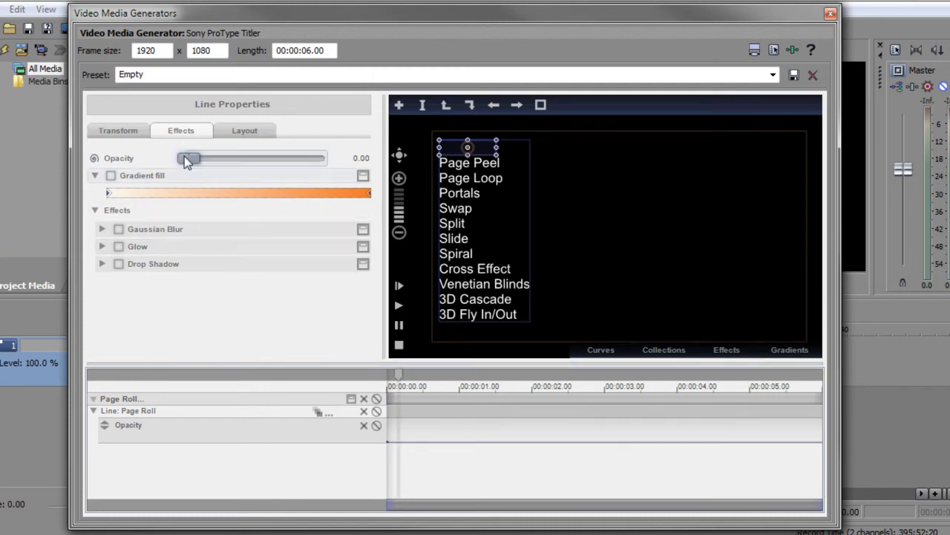
drag(190, 157, 324, 157)
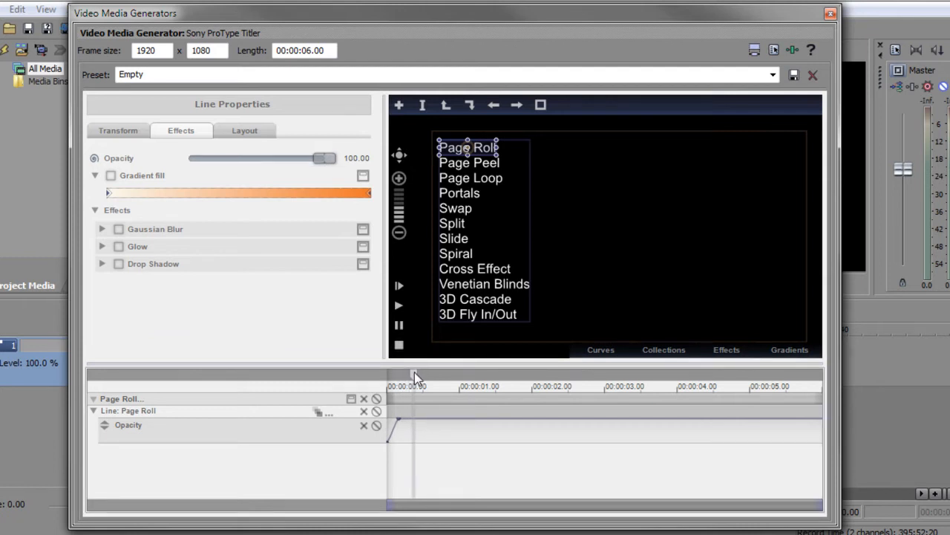
drag(324, 158, 288, 157)
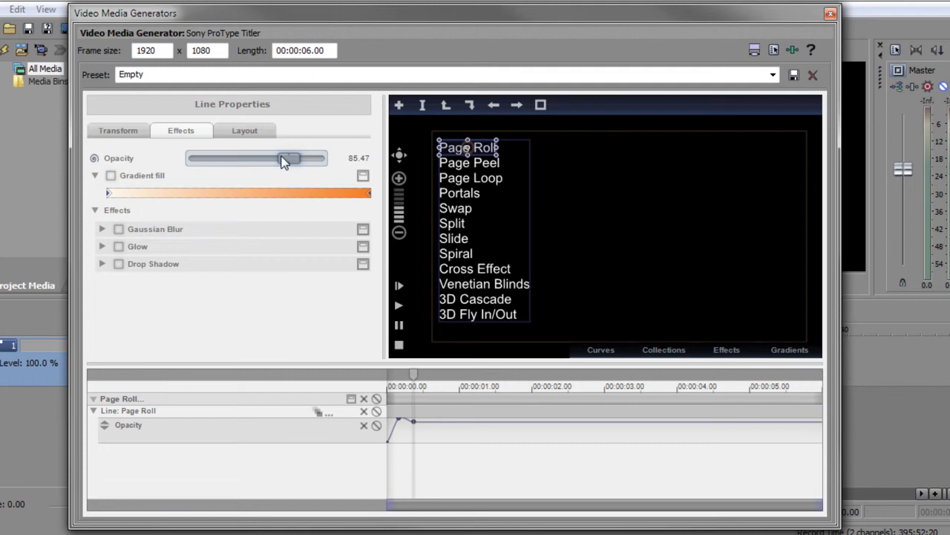
drag(289, 157, 251, 158)
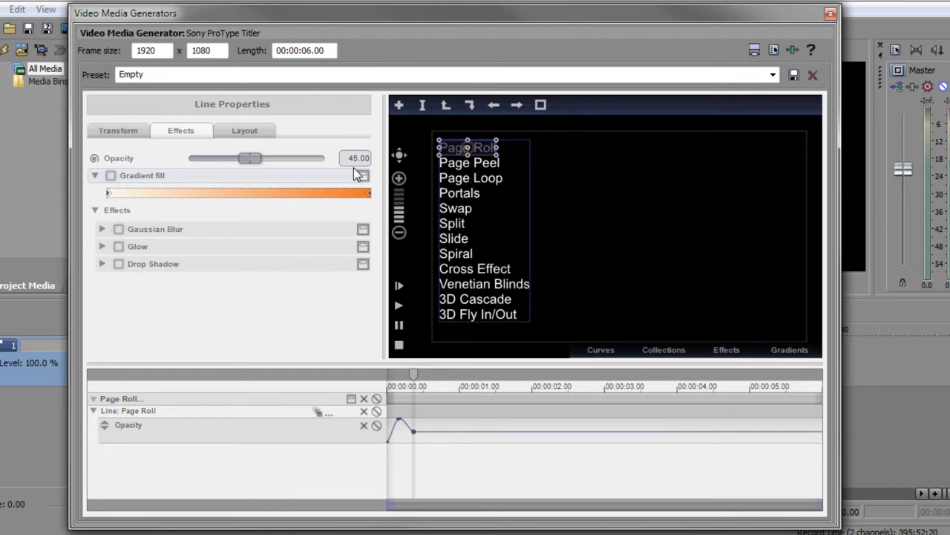
drag(249, 158, 273, 158)
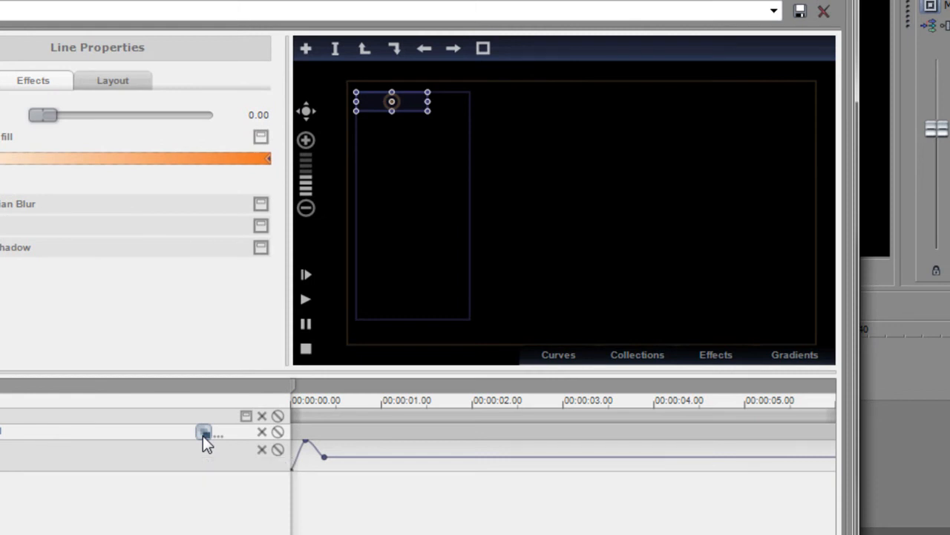
mouse_move(225, 429)
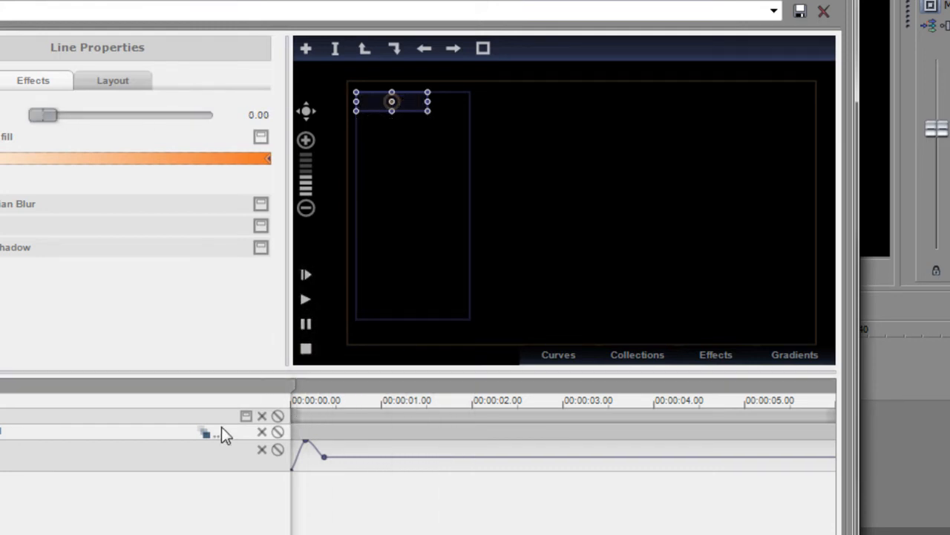
click(206, 434)
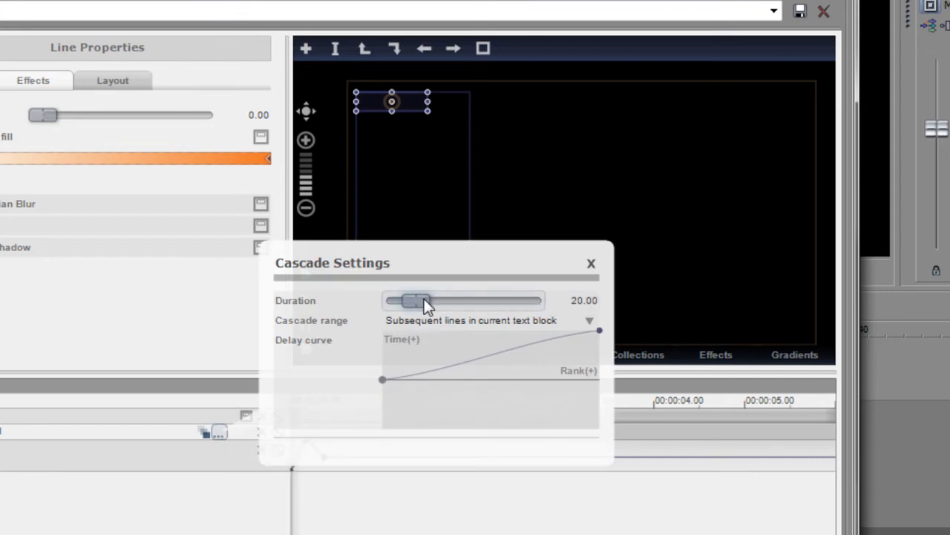
- Set the cascade duration to 50 and preview the staggered fade
drag(413, 300, 454, 300)
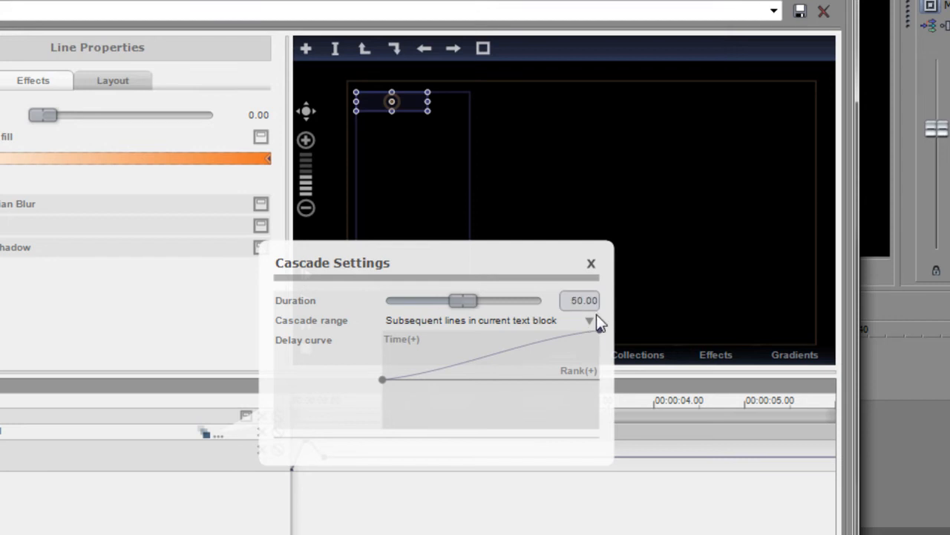
click(591, 262)
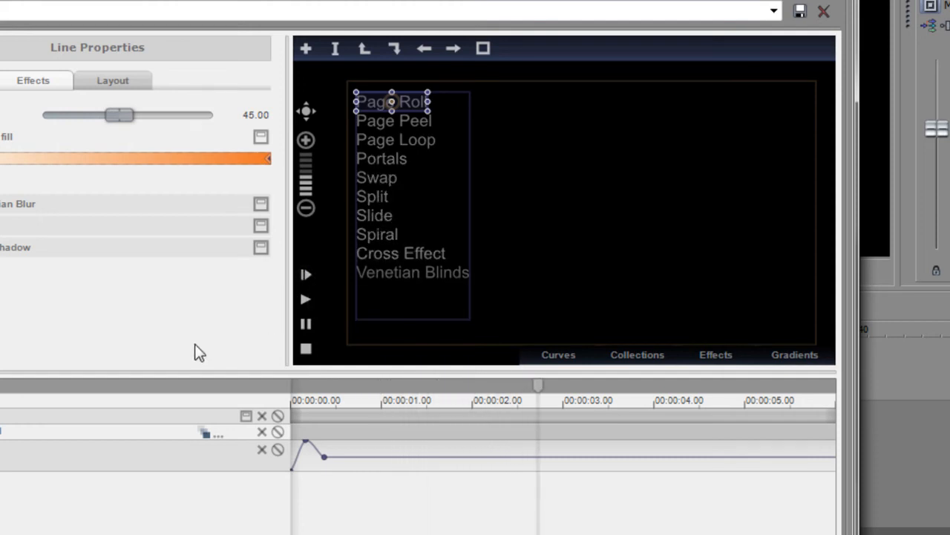
click(306, 349)
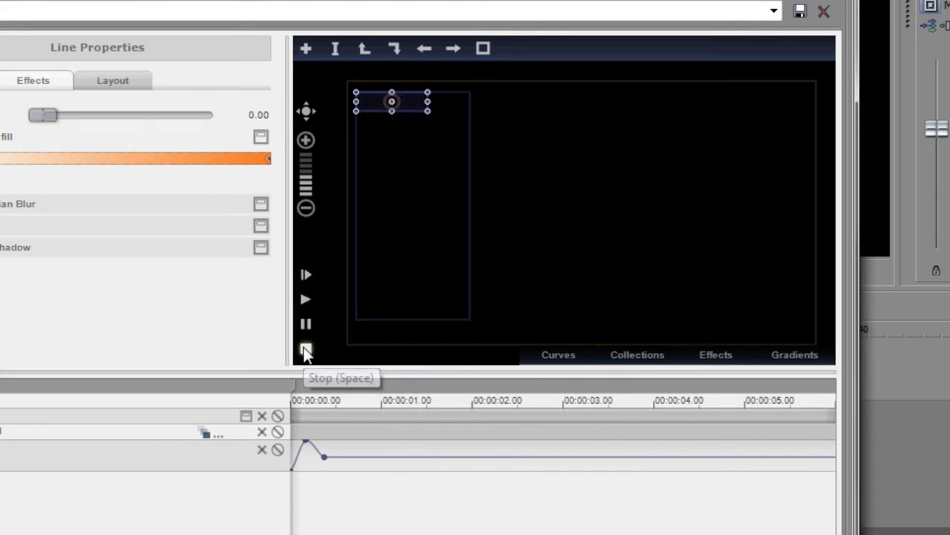
mouse_move(306, 275)
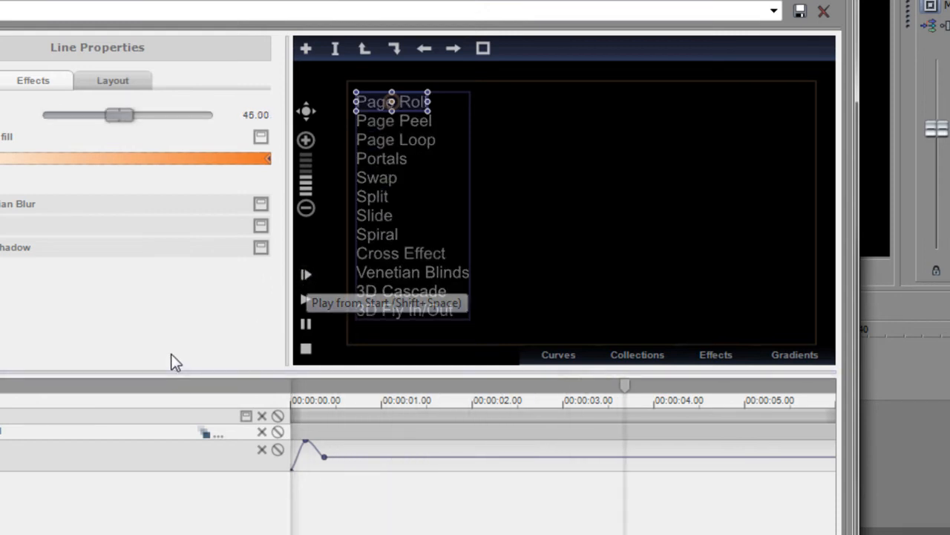
click(306, 349)
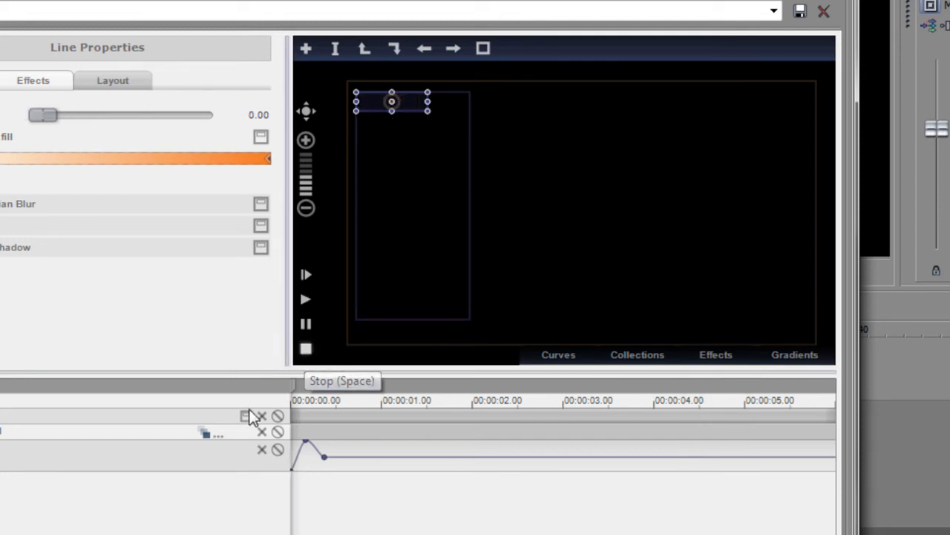
click(219, 432)
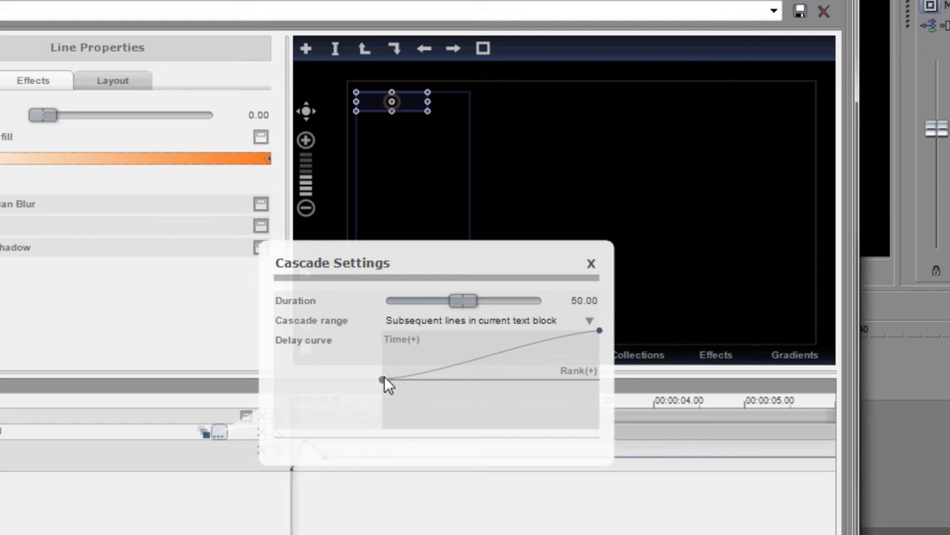
- Reshape the cascade delay curve and set its curve point to Linear
drag(383, 380, 597, 333)
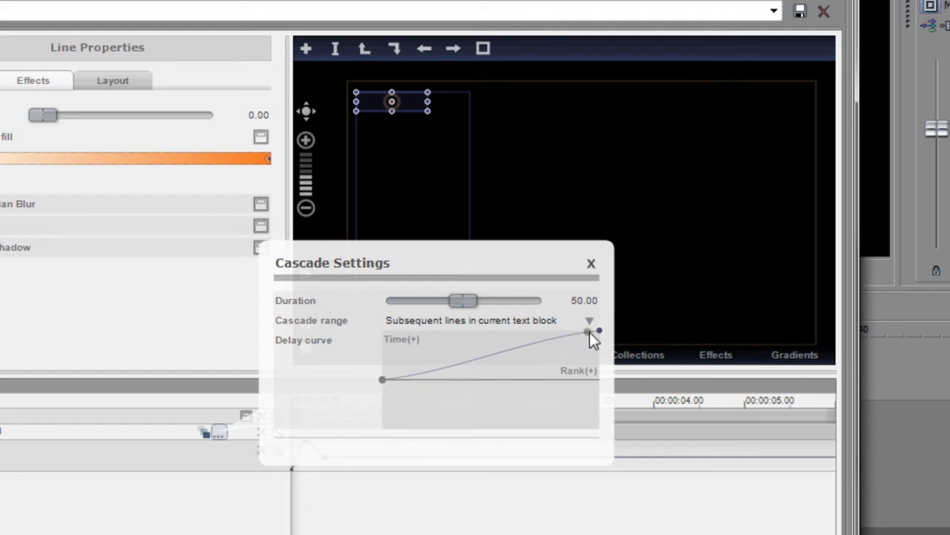
drag(594, 329, 502, 350)
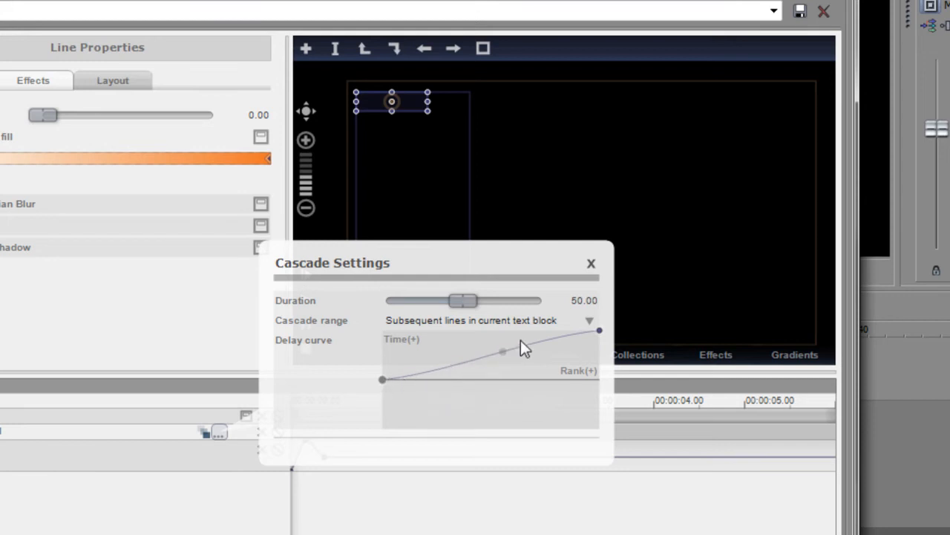
drag(502, 351, 383, 380)
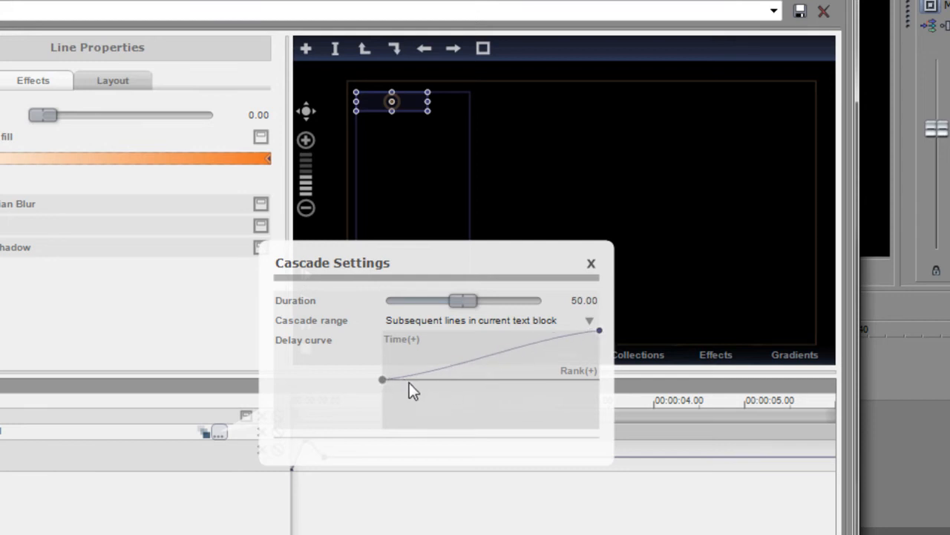
right_click(383, 380)
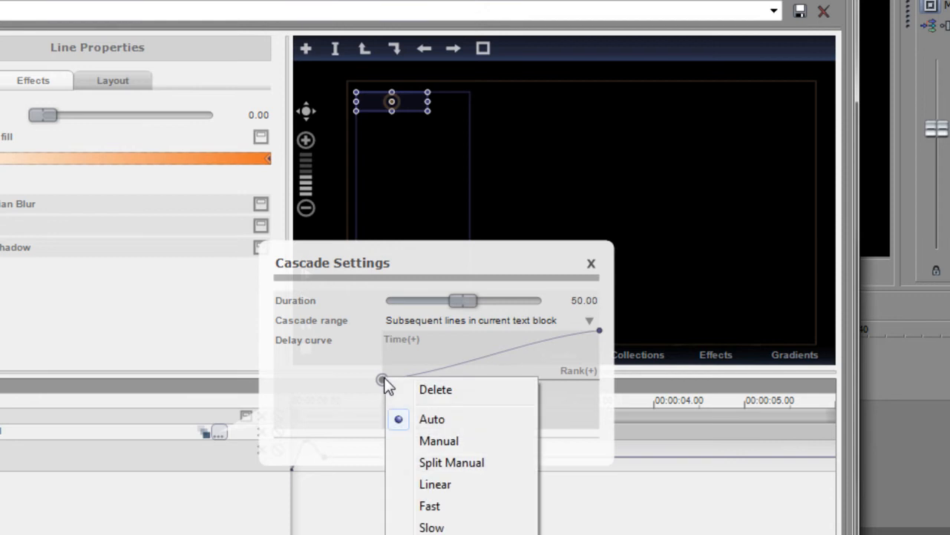
click(435, 484)
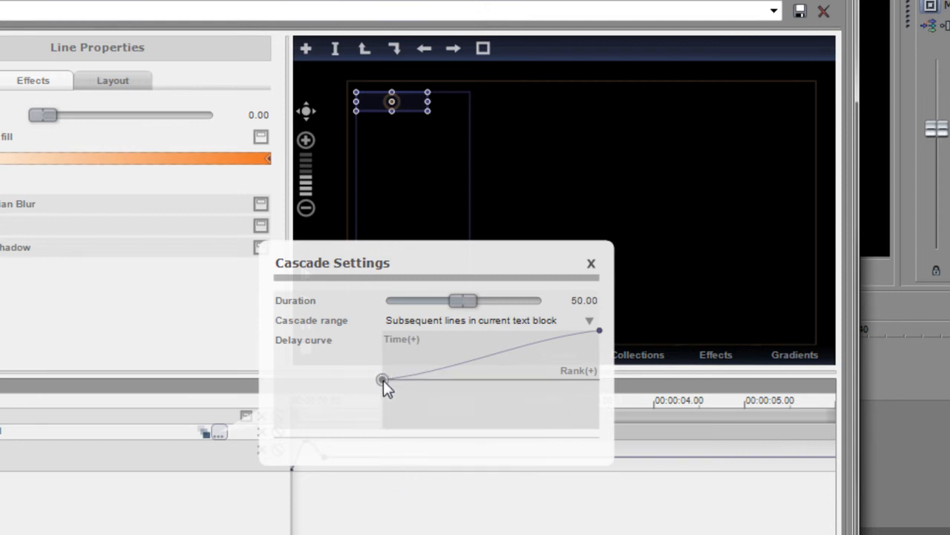
right_click(380, 379)
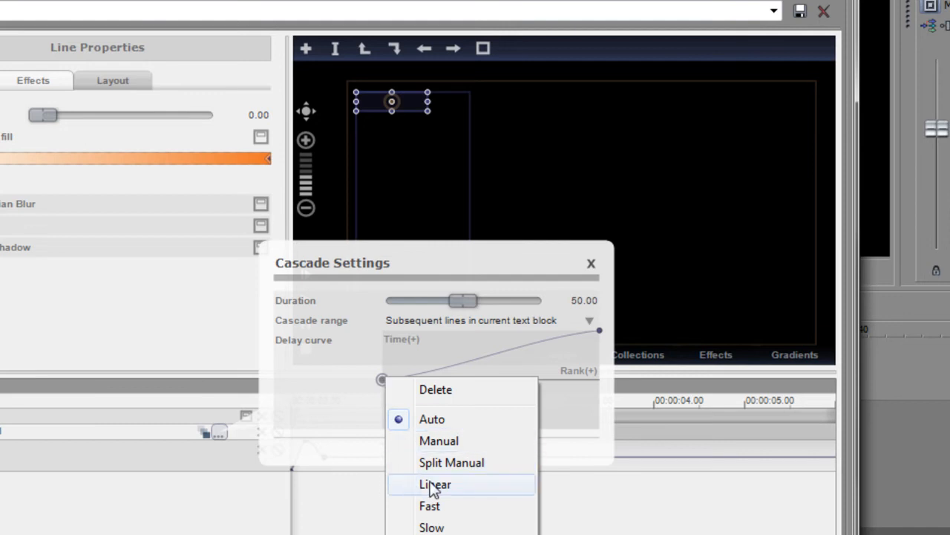
click(435, 484)
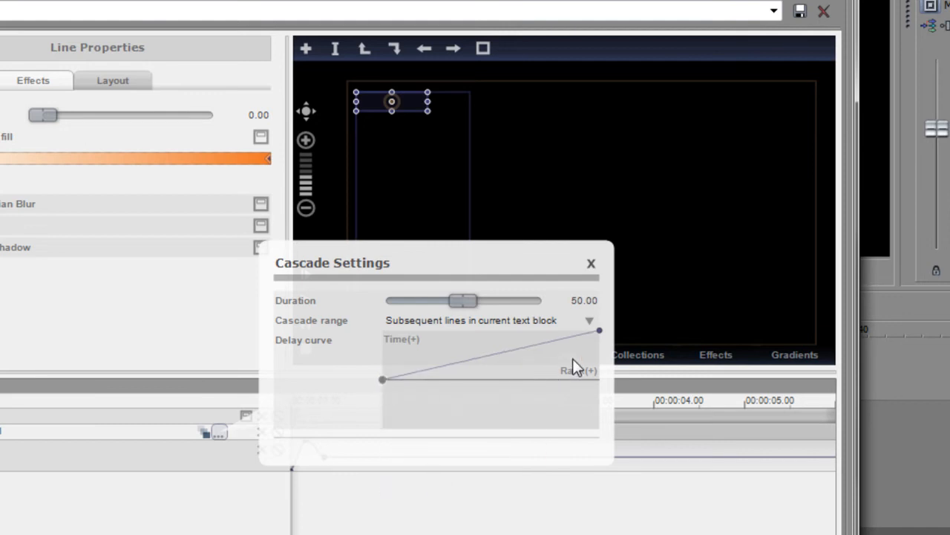
click(591, 263)
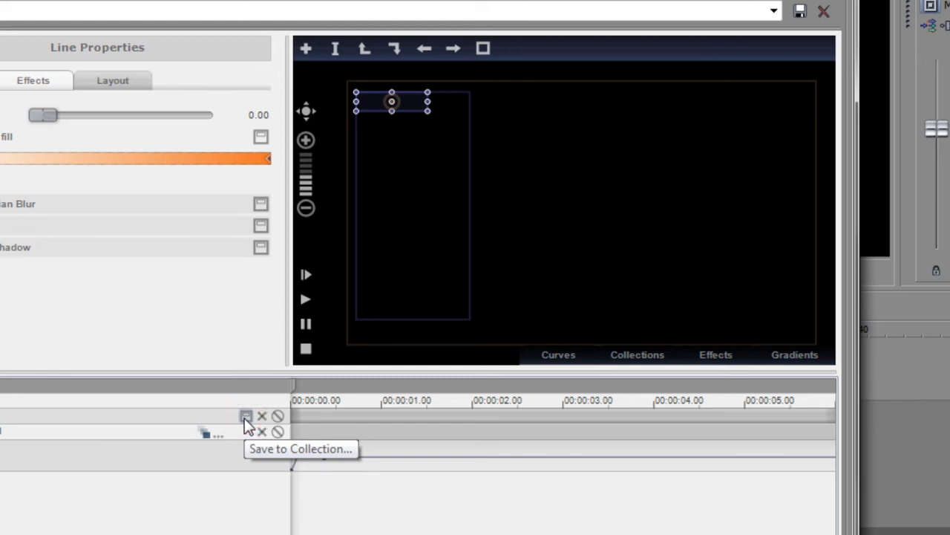
- Delete the old preset and add the animation as a Custom collection named Flash Down
click(636, 353)
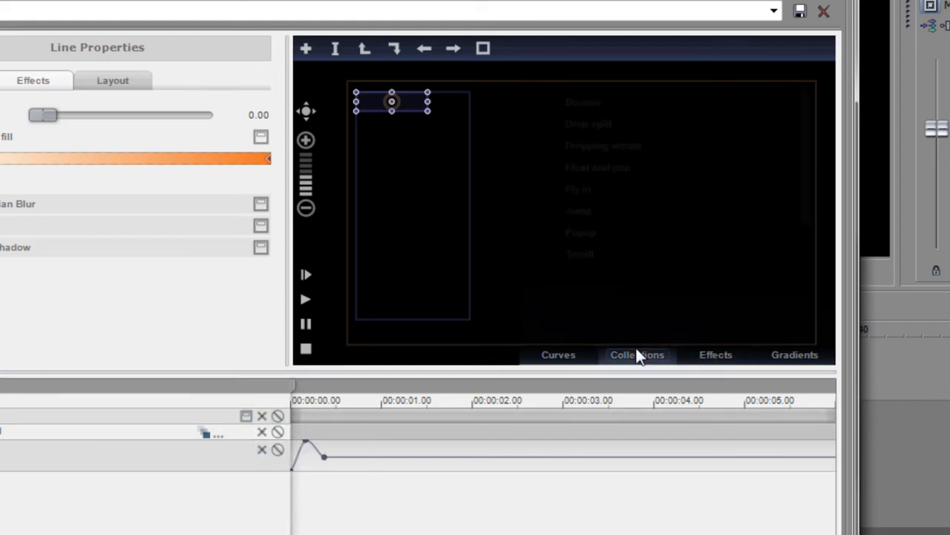
click(636, 353)
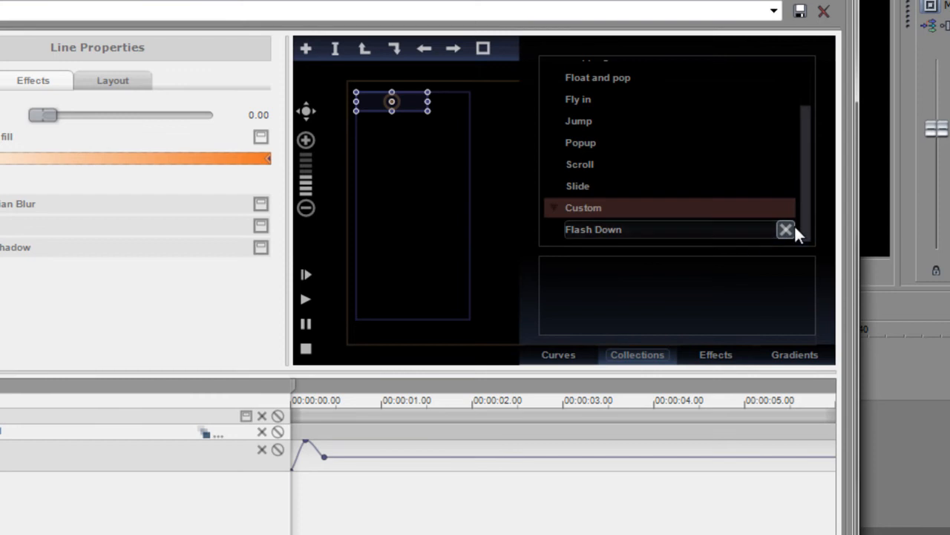
click(786, 228)
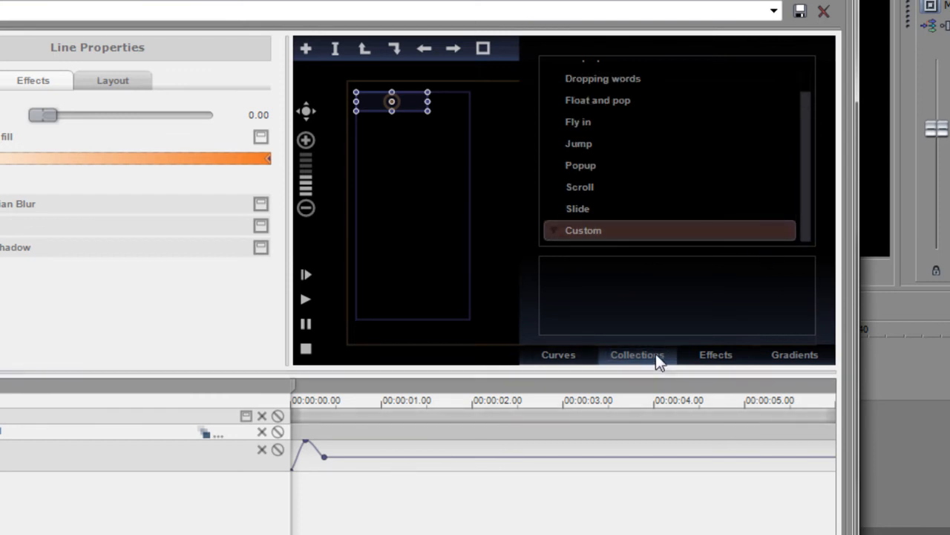
click(247, 416)
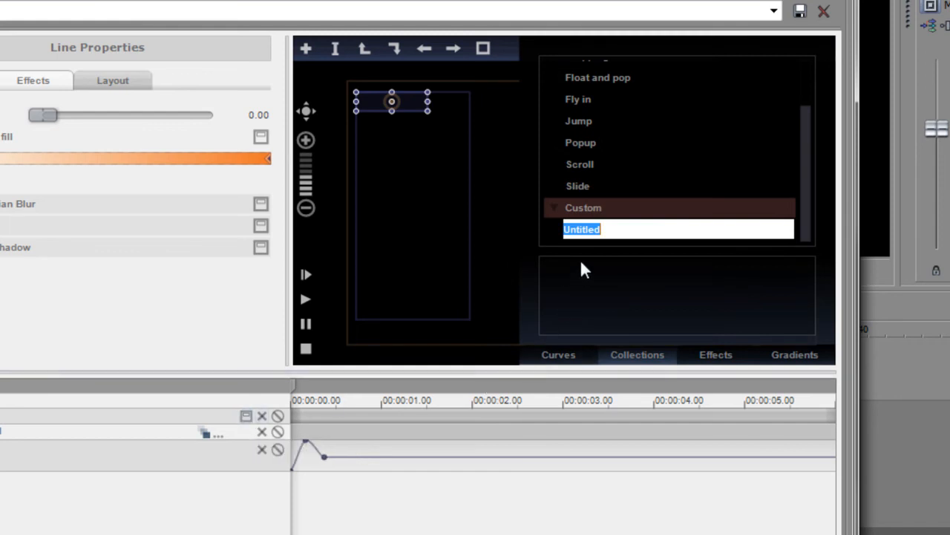
mouse_move(582, 273)
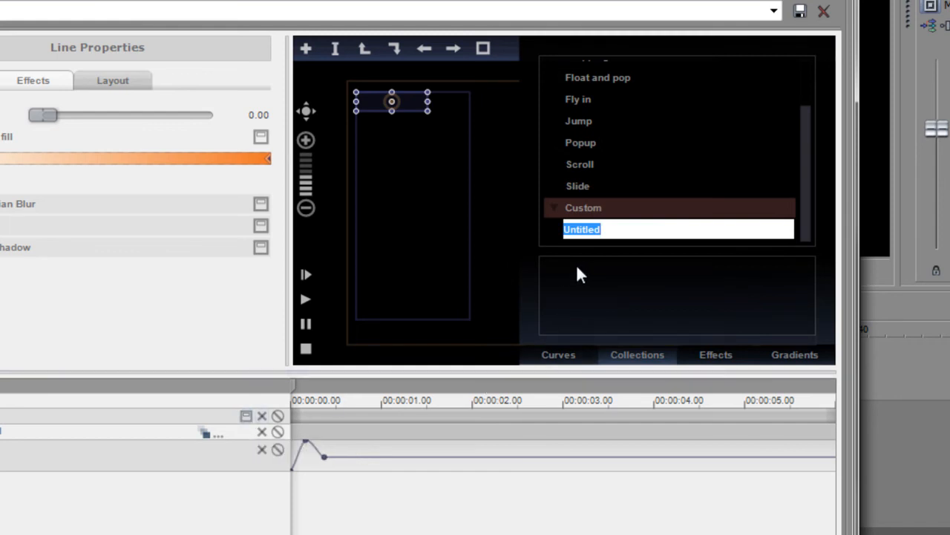
text(F)
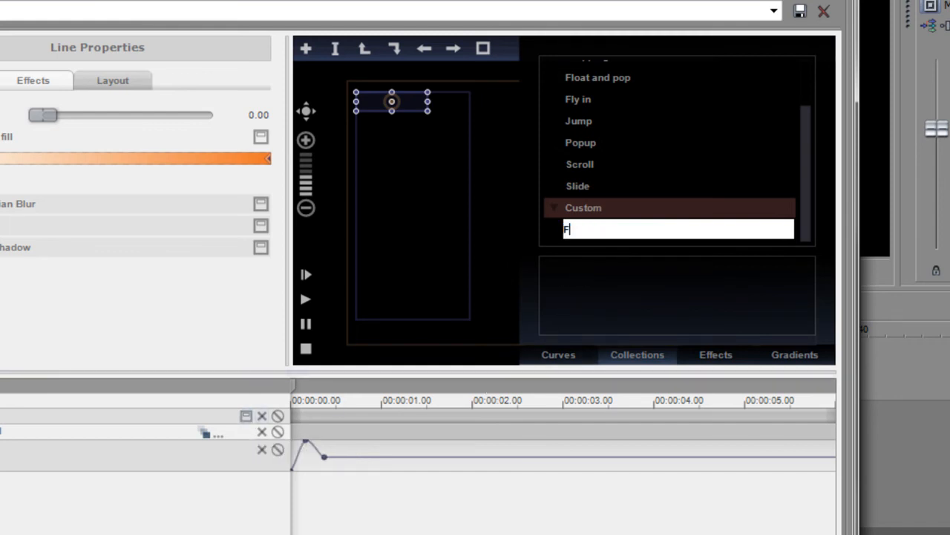
text(lash Down)
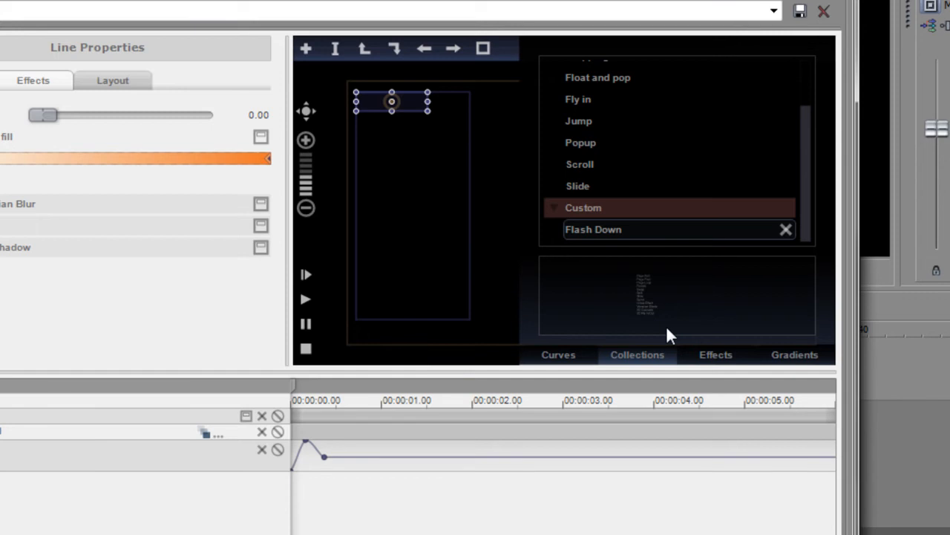
- Close and reopen the collections list to verify Flash Down was saved
click(637, 353)
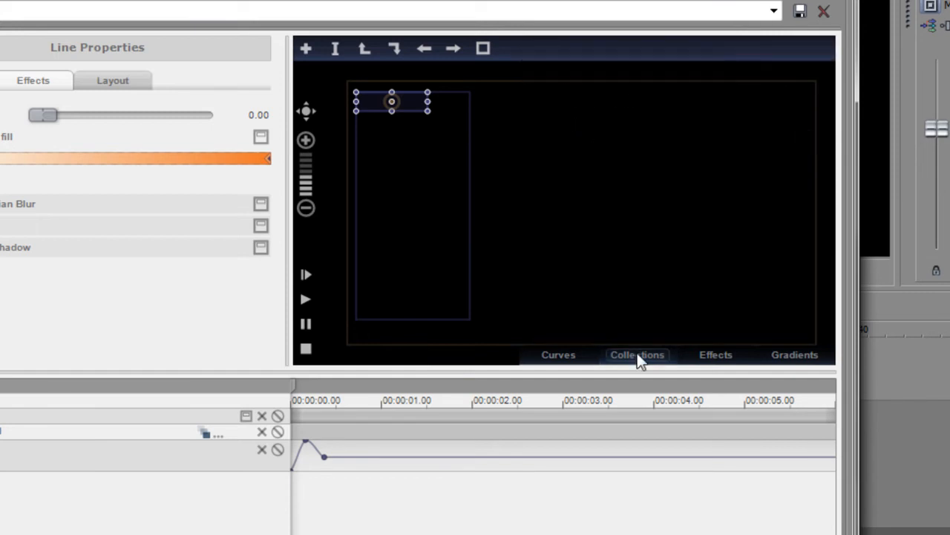
click(636, 353)
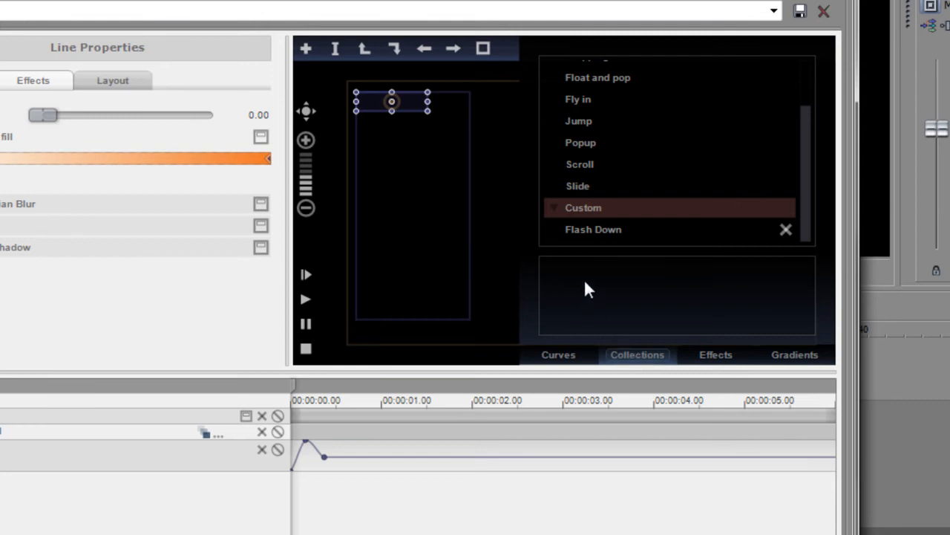
click(594, 229)
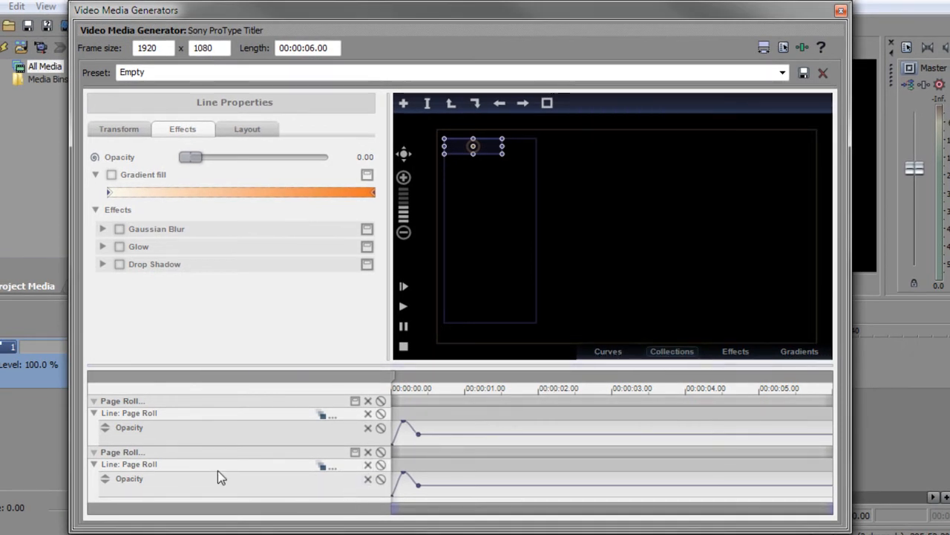
mouse_move(310, 328)
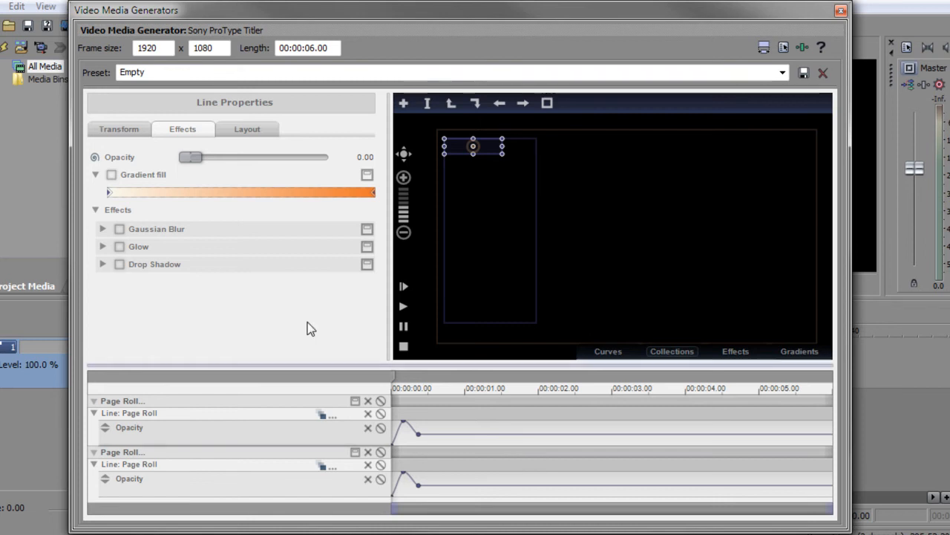
mouse_move(498, 221)
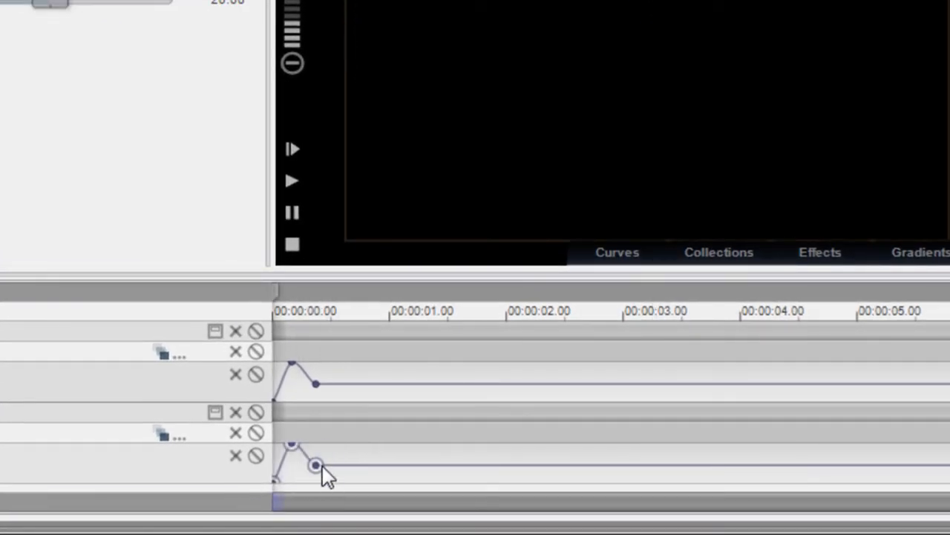
- Drag the second block's opacity flash later to near 3.5 seconds and add an early keyframe
drag(315, 467, 579, 463)
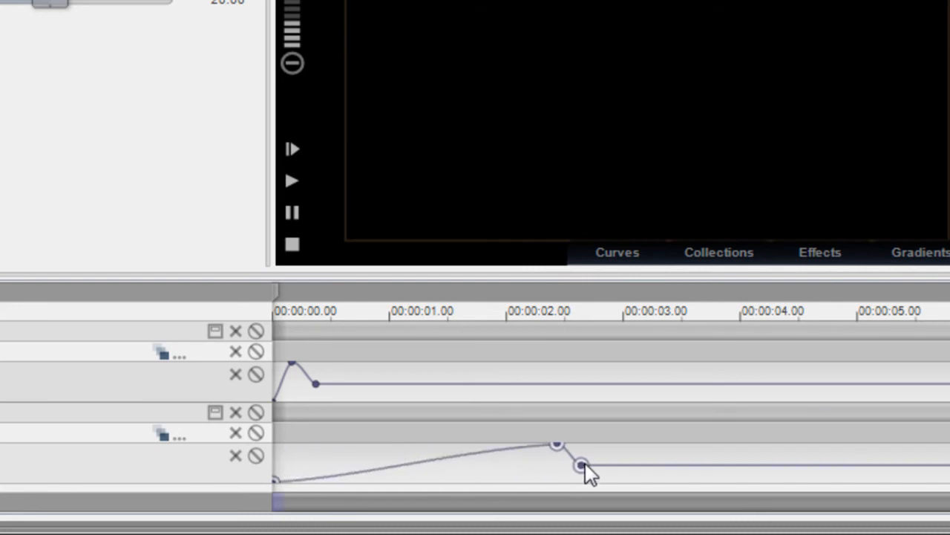
drag(579, 463, 698, 463)
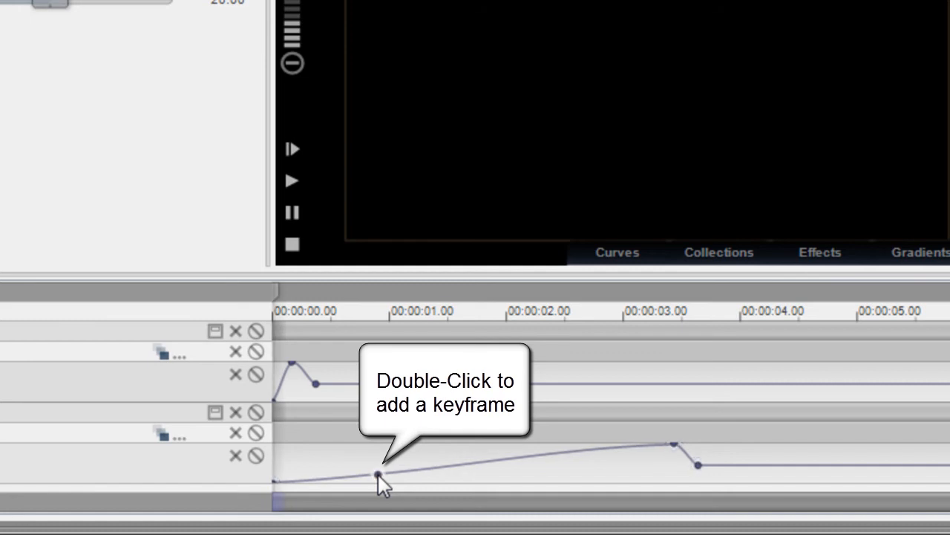
double_click(609, 481)
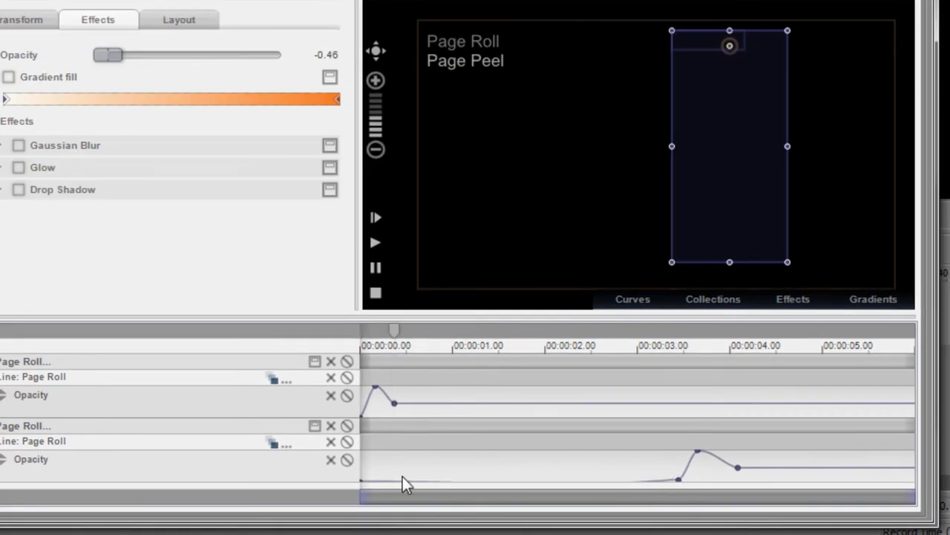
mouse_move(377, 487)
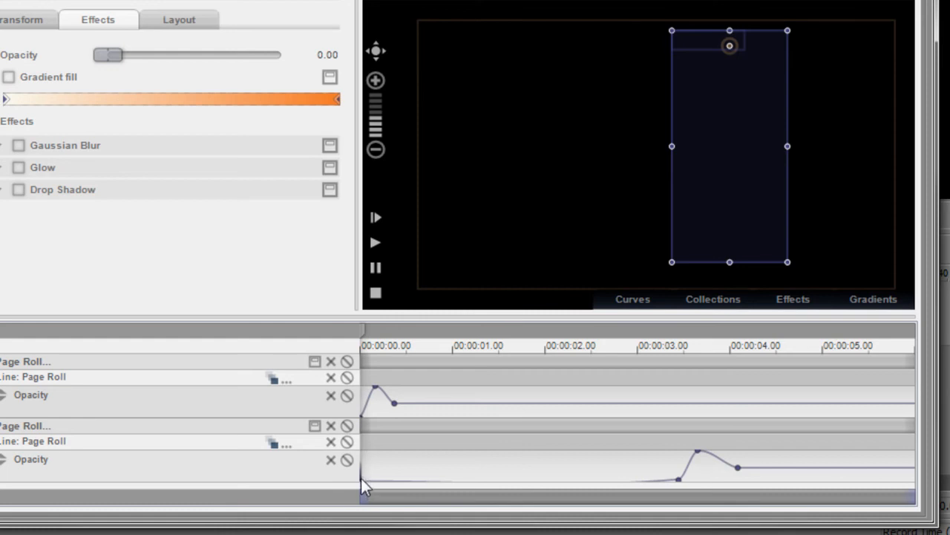
- Shape the second block's opacity into a brief peak near 3.4 seconds and preview it
right_click(364, 487)
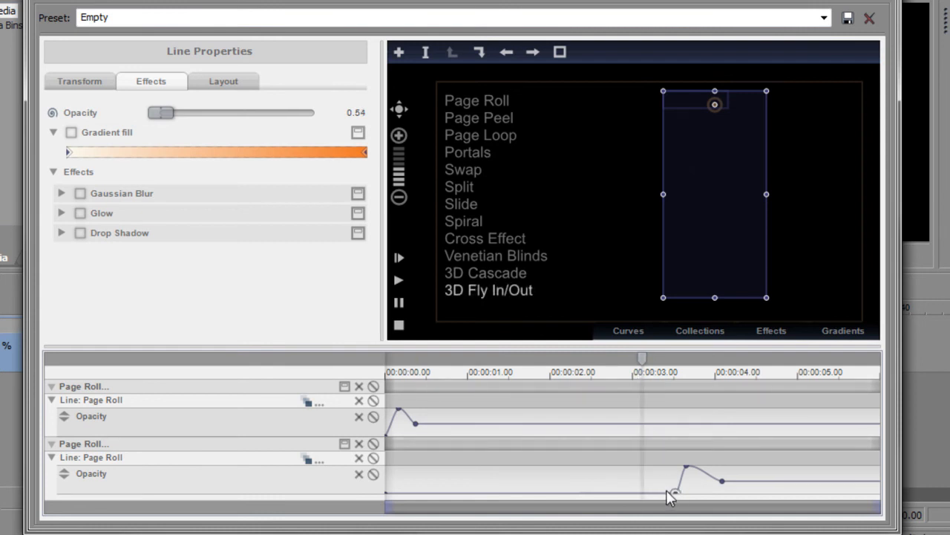
drag(675, 493, 686, 470)
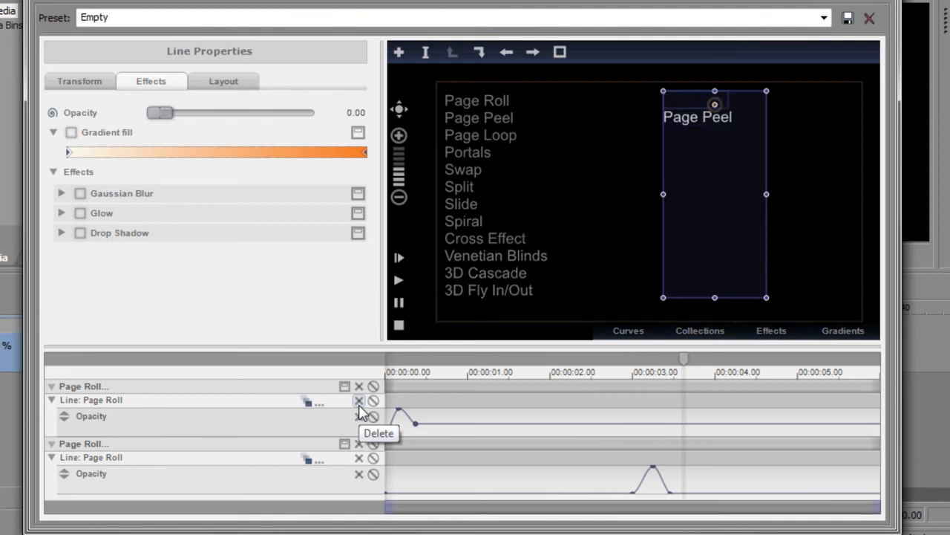
click(398, 327)
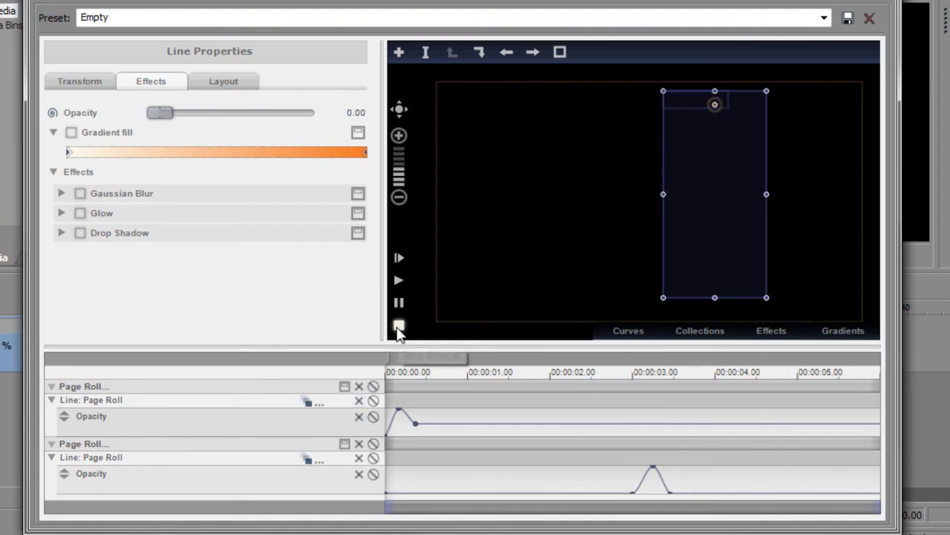
double_click(714, 193)
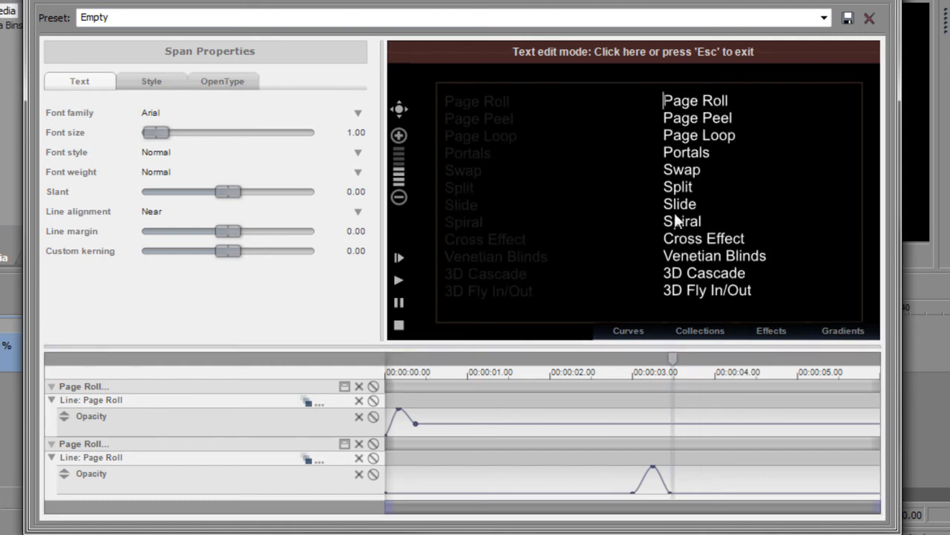
- Paste 3D Shuffle as the second text block's contents
key(ctrl+v)
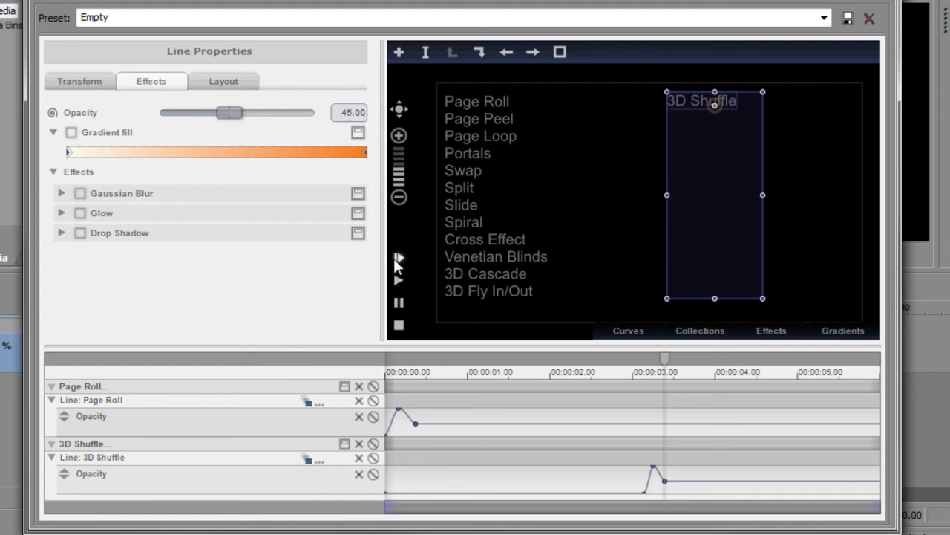
- Check the 3D Shuffle line's Cascade Settings, then close the Video Media Generators window back to the timeline
click(869, 18)
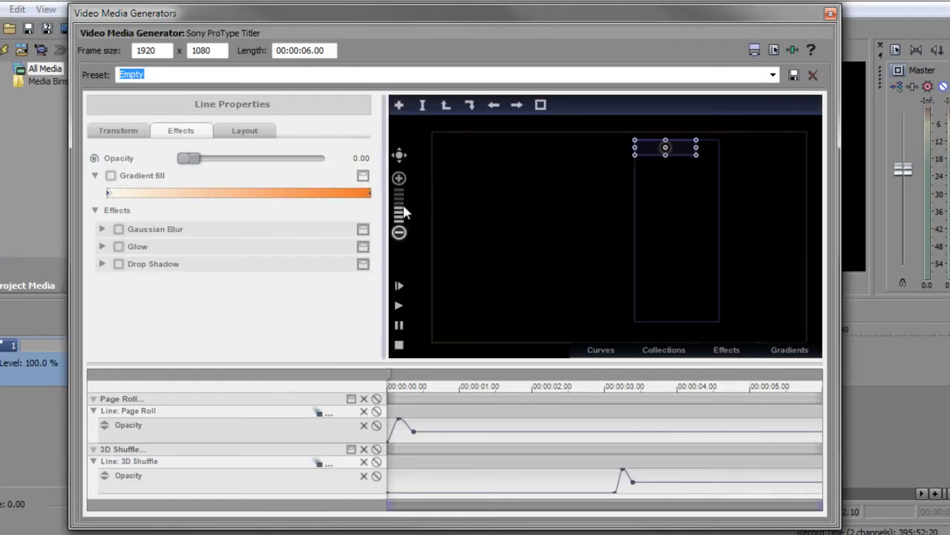
mouse_move(469, 104)
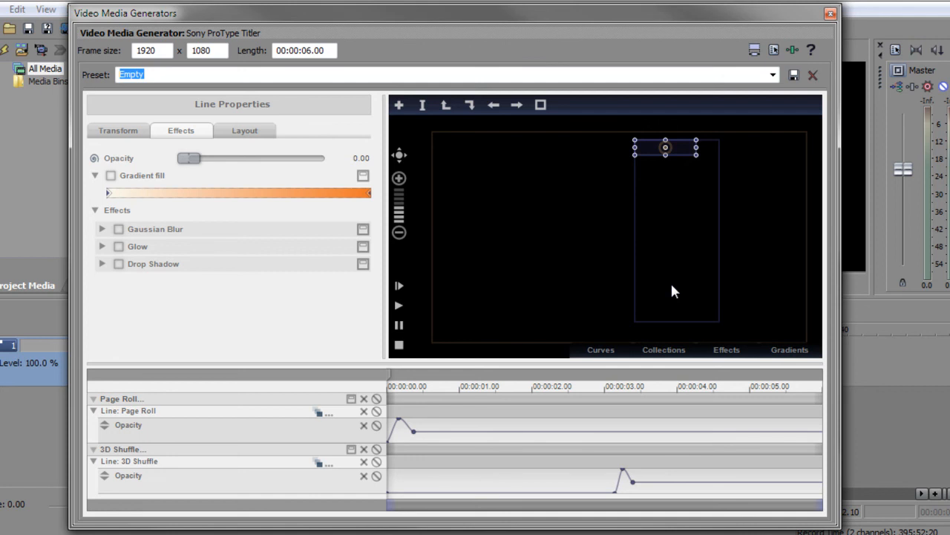
mouse_move(445, 379)
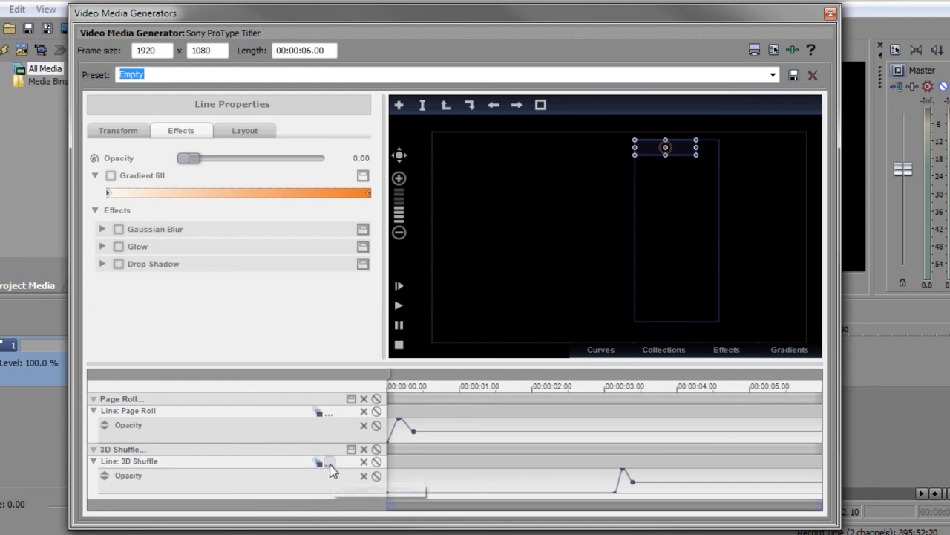
click(329, 460)
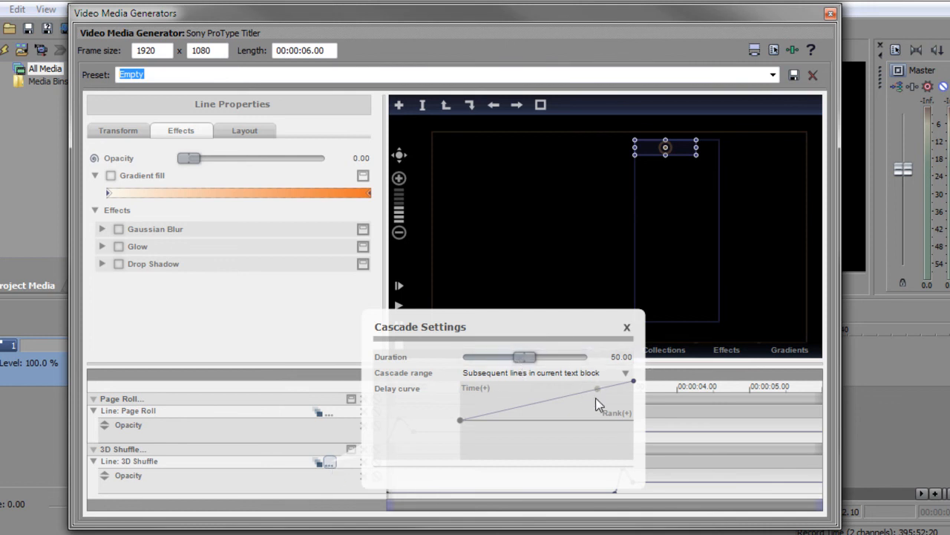
click(626, 327)
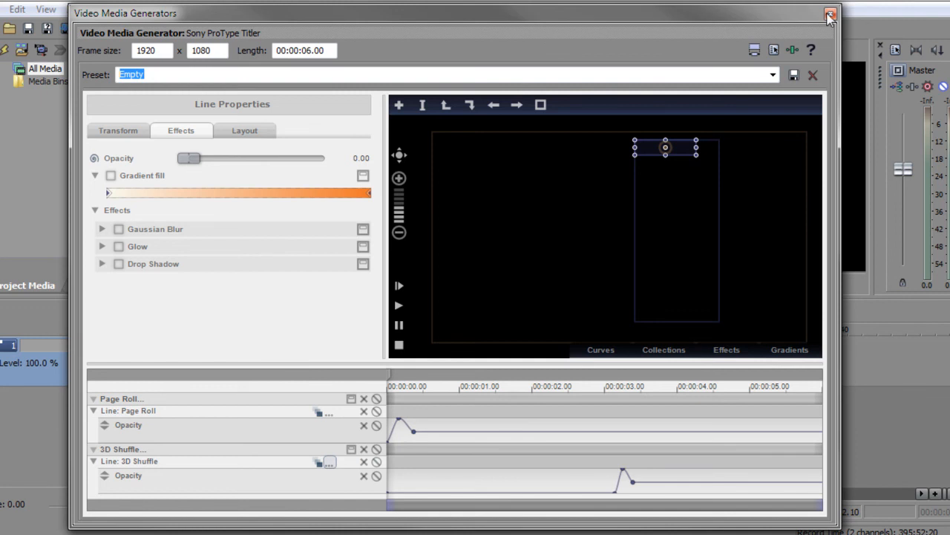
click(832, 15)
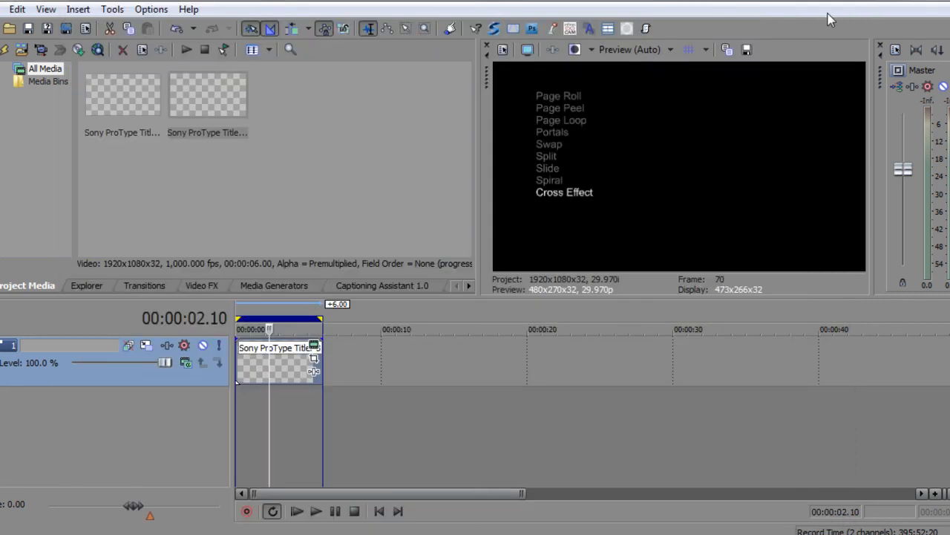